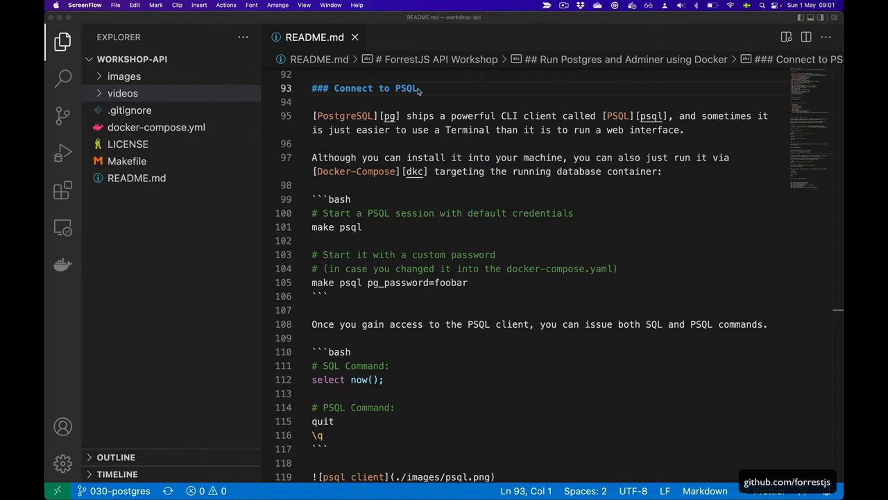
- Open docker-compose.yml, highlight the postgres service block, then open the Makefile
{"action": "double_click", "coordinate": [407, 88]}
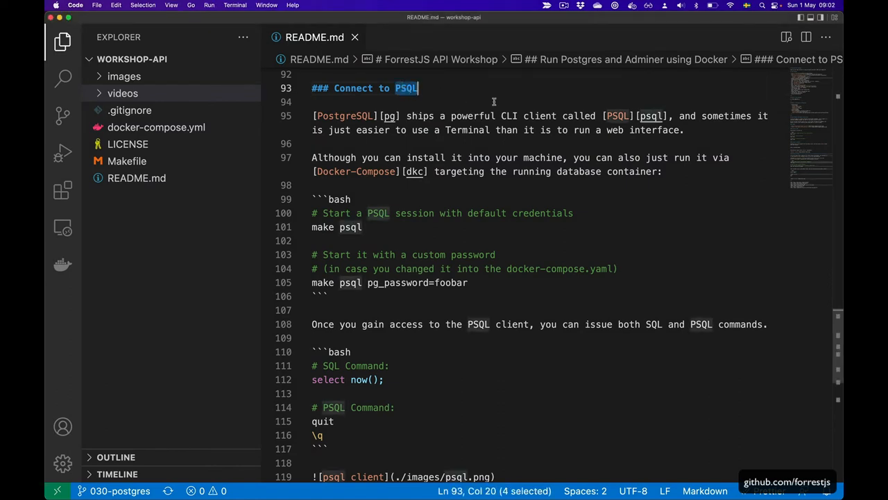
{"action": "mouse_move", "coordinate": [479, 107]}
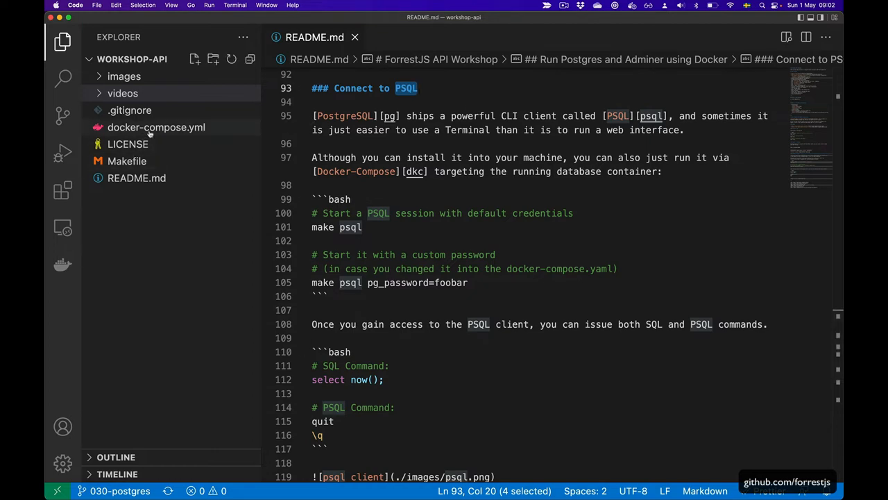
{"action": "left_click", "coordinate": [156, 127]}
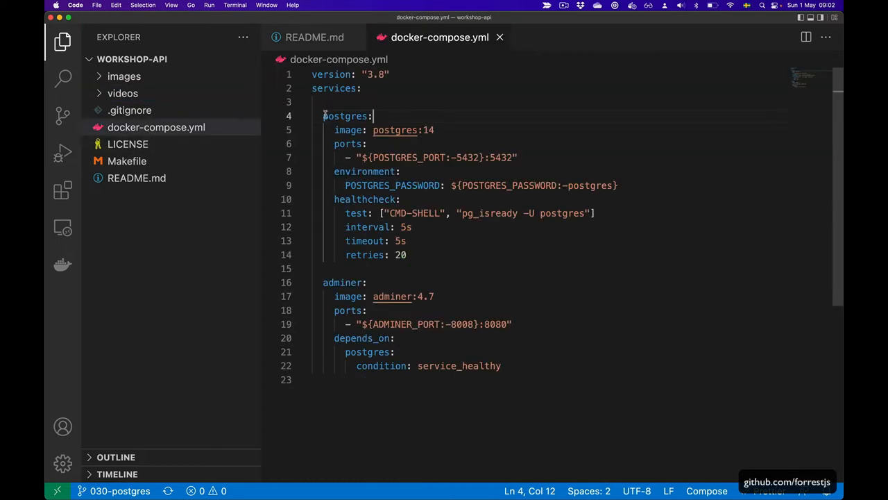
{"action": "left_click_drag", "start_coordinate": [323, 116], "coordinate": [407, 255]}
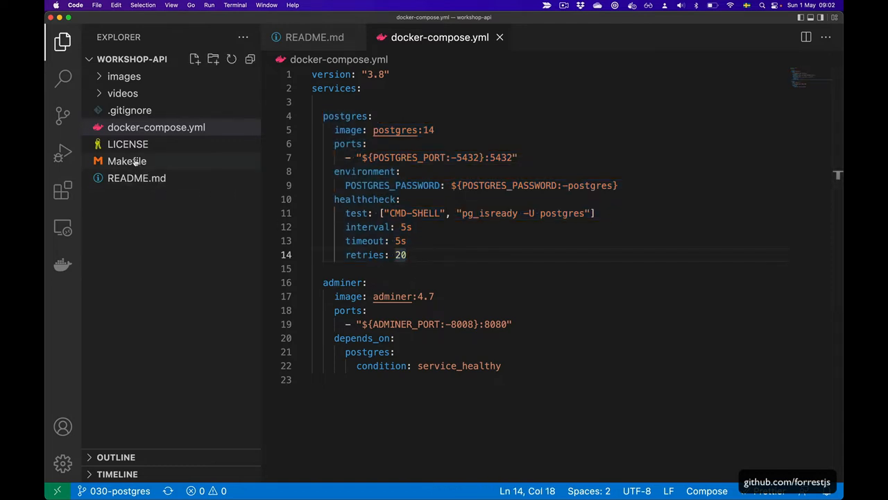
{"action": "left_click", "coordinate": [127, 160]}
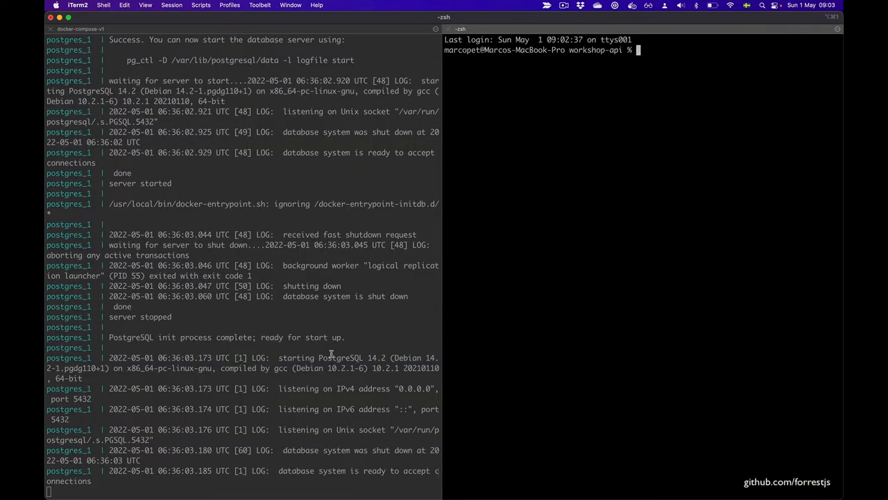
- Run make psql in the right iTerm2 pane to connect to the Postgres container
{"action": "type", "text": "make psql"}
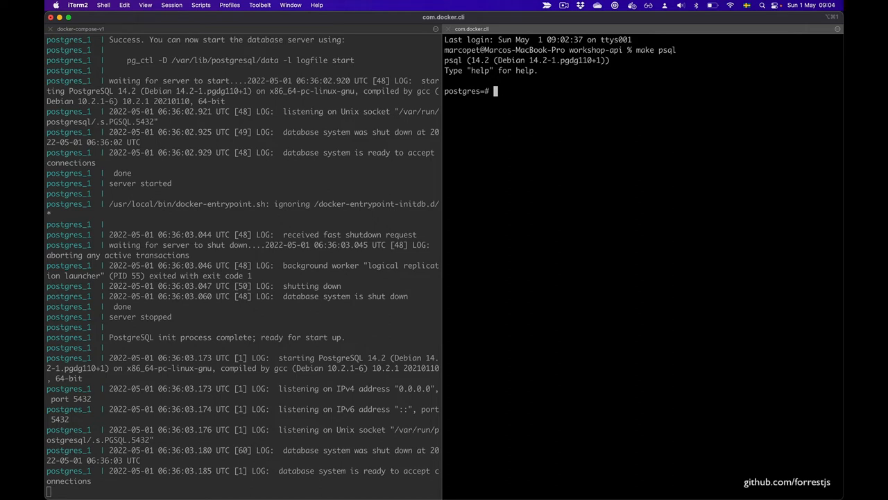
- Run select now(); at the psql prompt, then enter \q to quit
{"action": "type", "text": "s"}
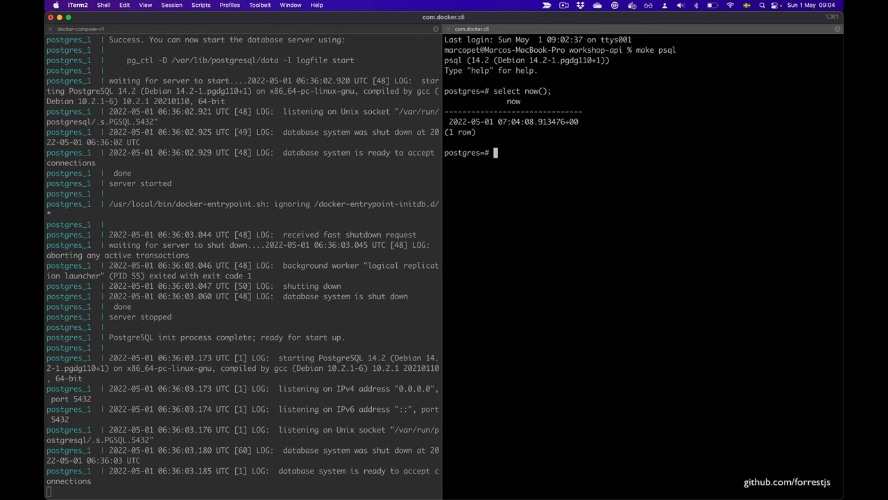
{"action": "type", "text": "\\"}
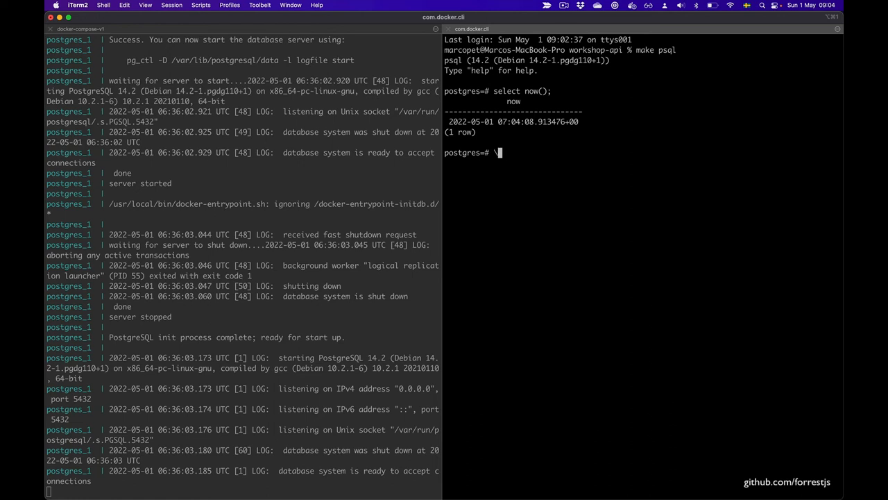
{"action": "type", "text": "d"}
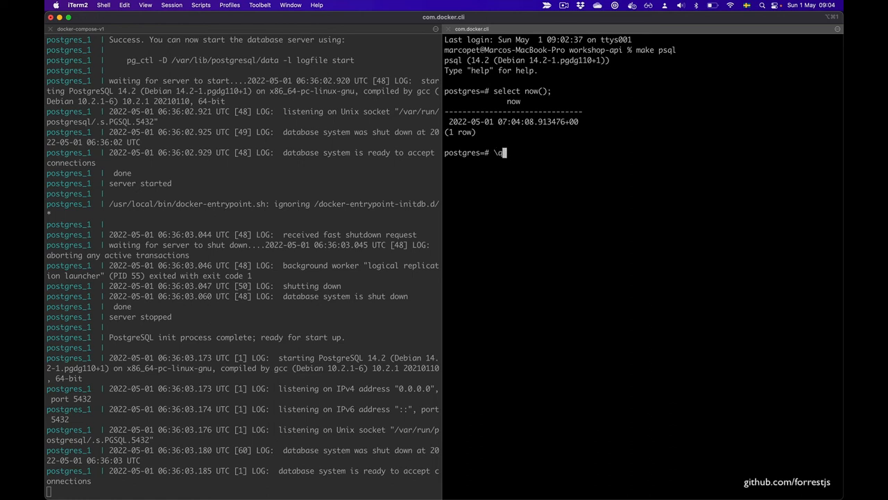